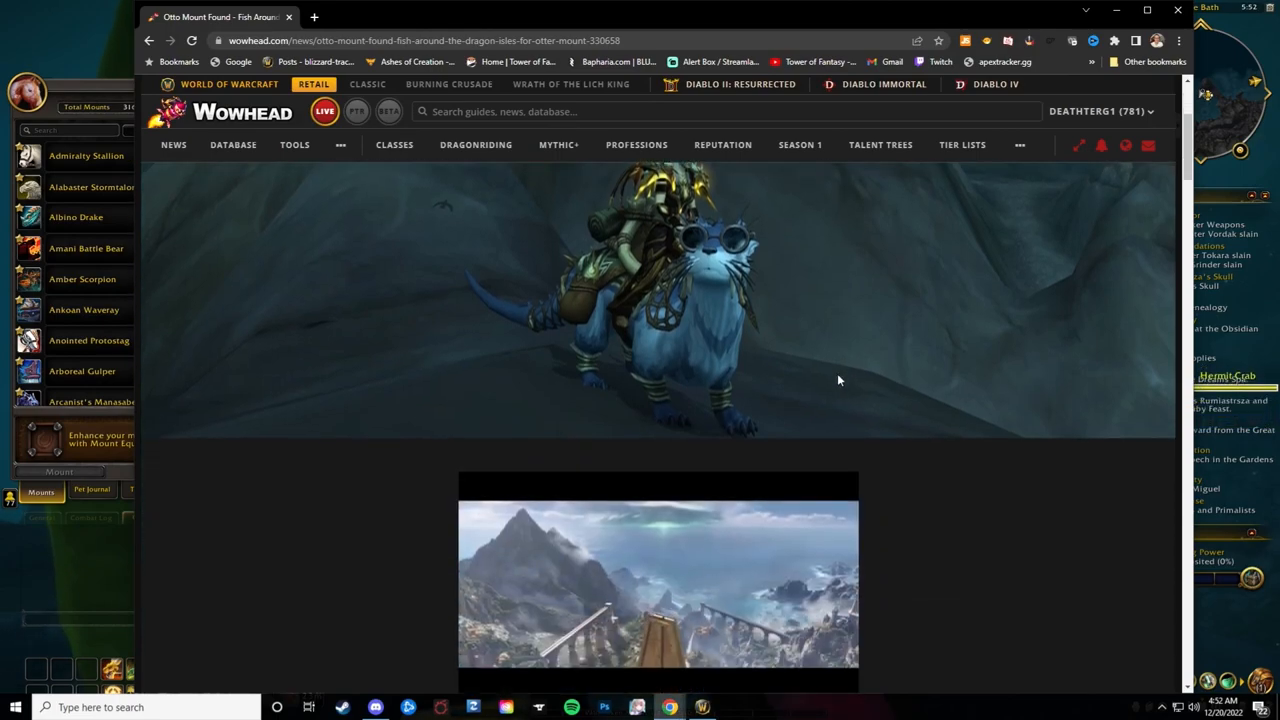
Scroll to the Aquatic Shades step and highlight 'guaranteed drop' and the Lunker mobs in fishing holes phrase
{"action": "scroll", "scroll_direction": "down", "scroll_amount": 3}
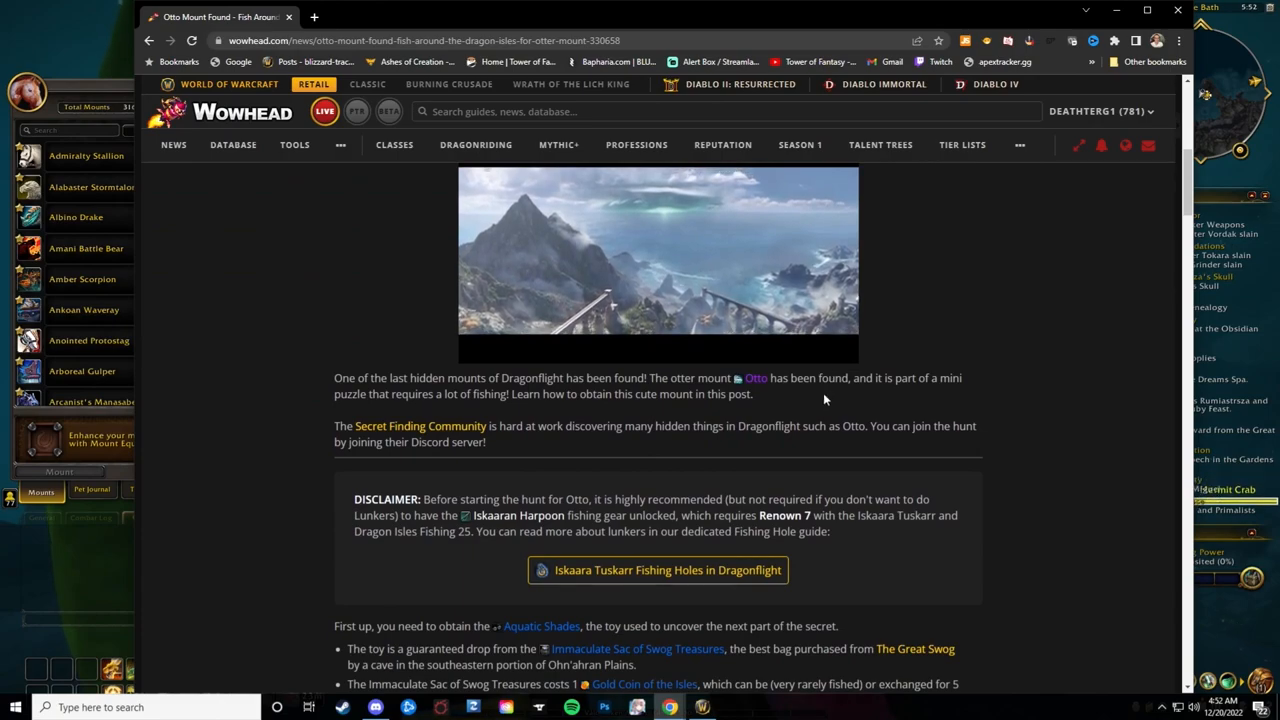
{"action": "scroll", "scroll_direction": "down", "scroll_amount": 3}
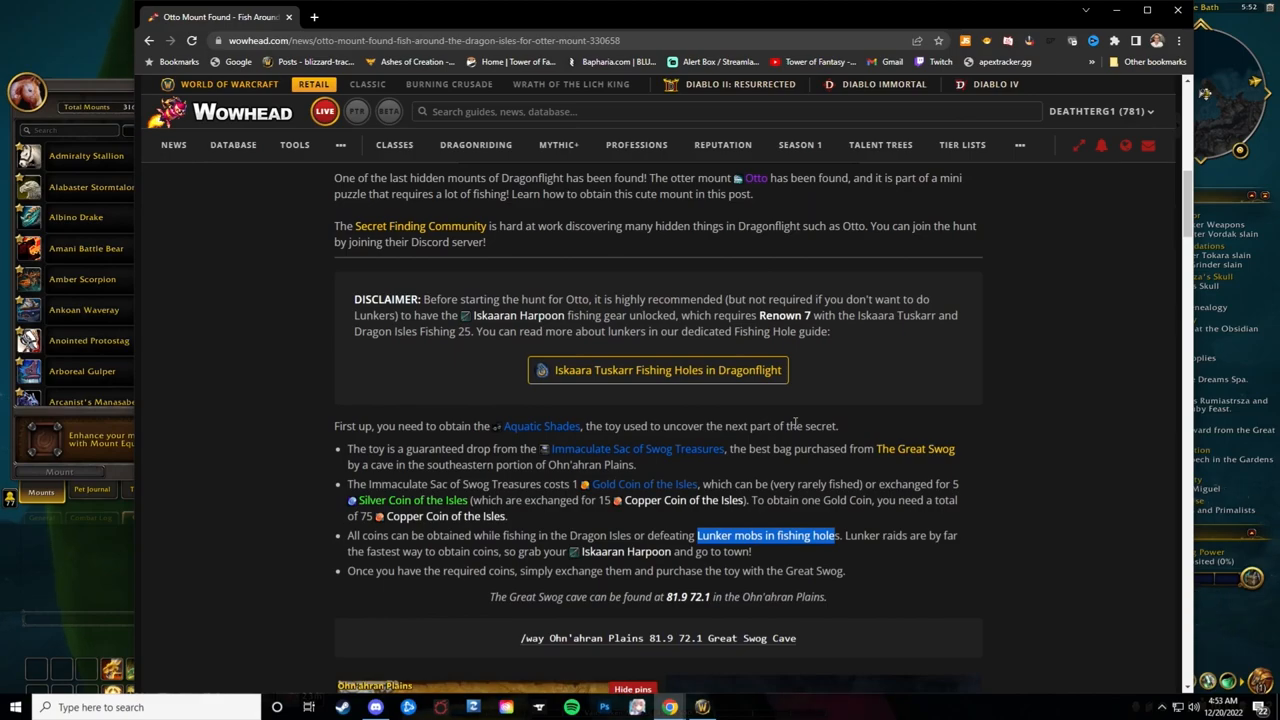
{"action": "double_click", "coordinate": [428, 448]}
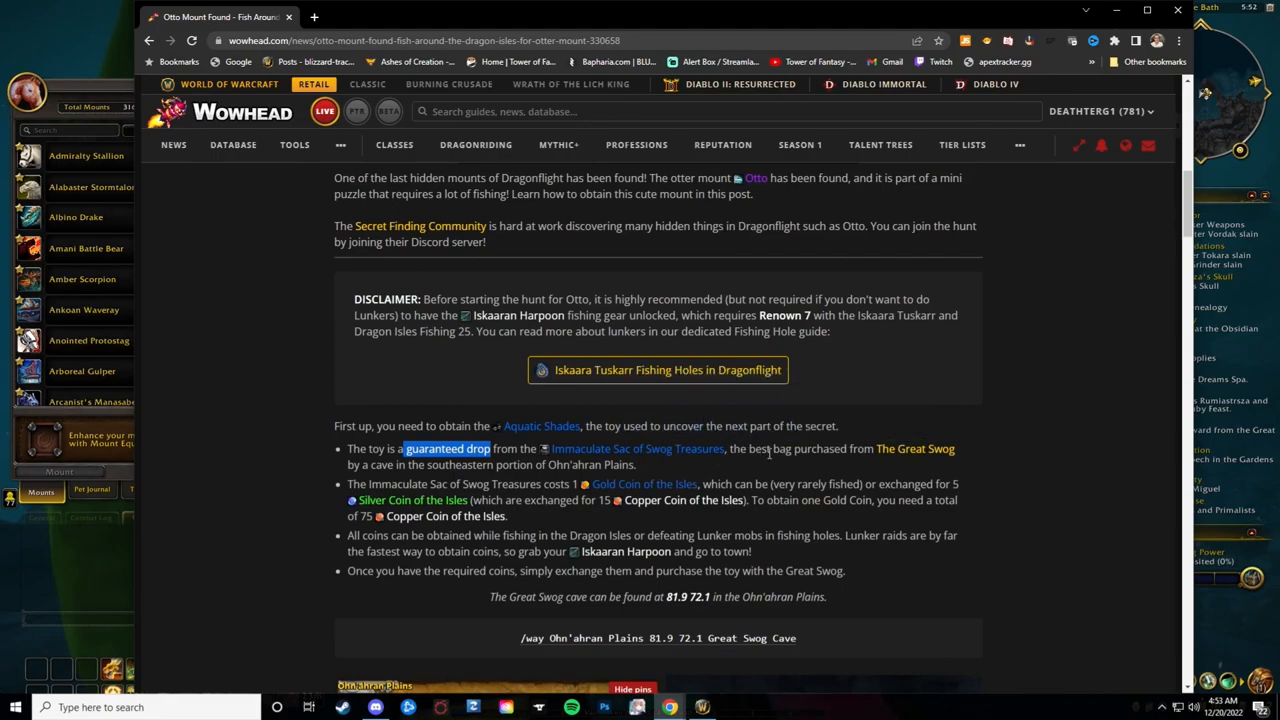
{"action": "mouse_move", "coordinate": [796, 464]}
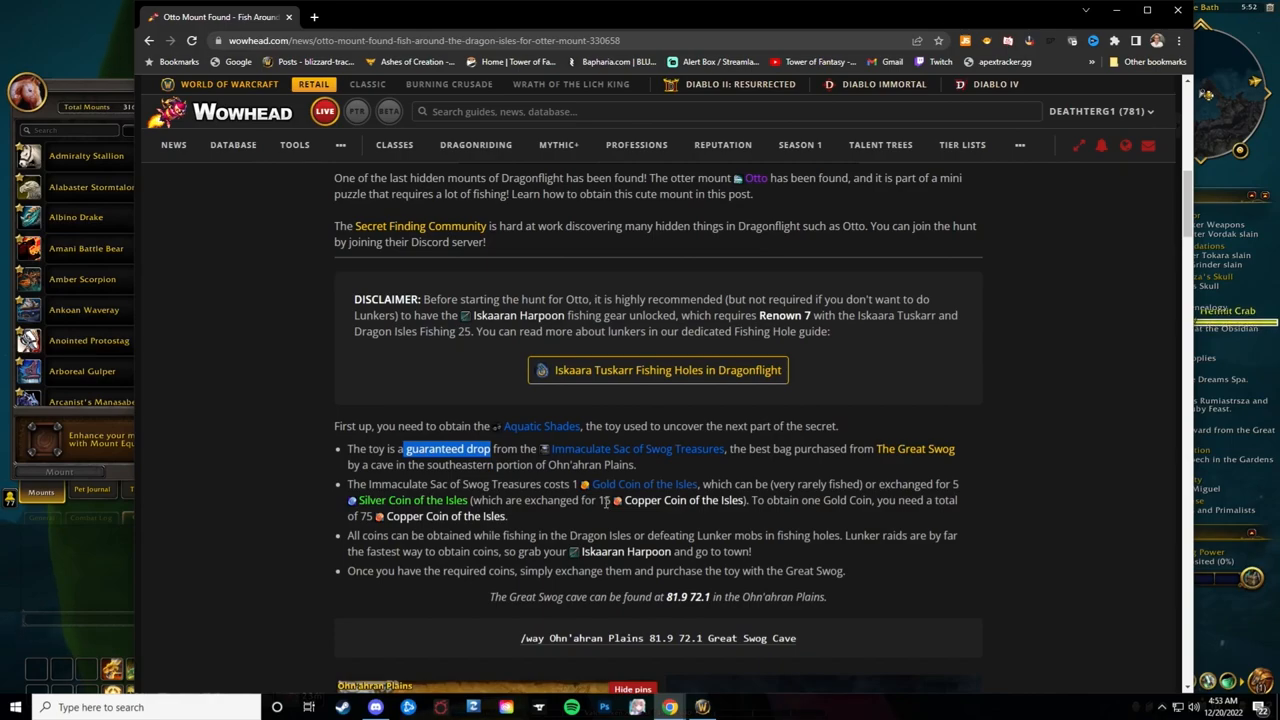
{"action": "left_click_drag", "start_coordinate": [620, 536], "coordinate": [804, 536]}
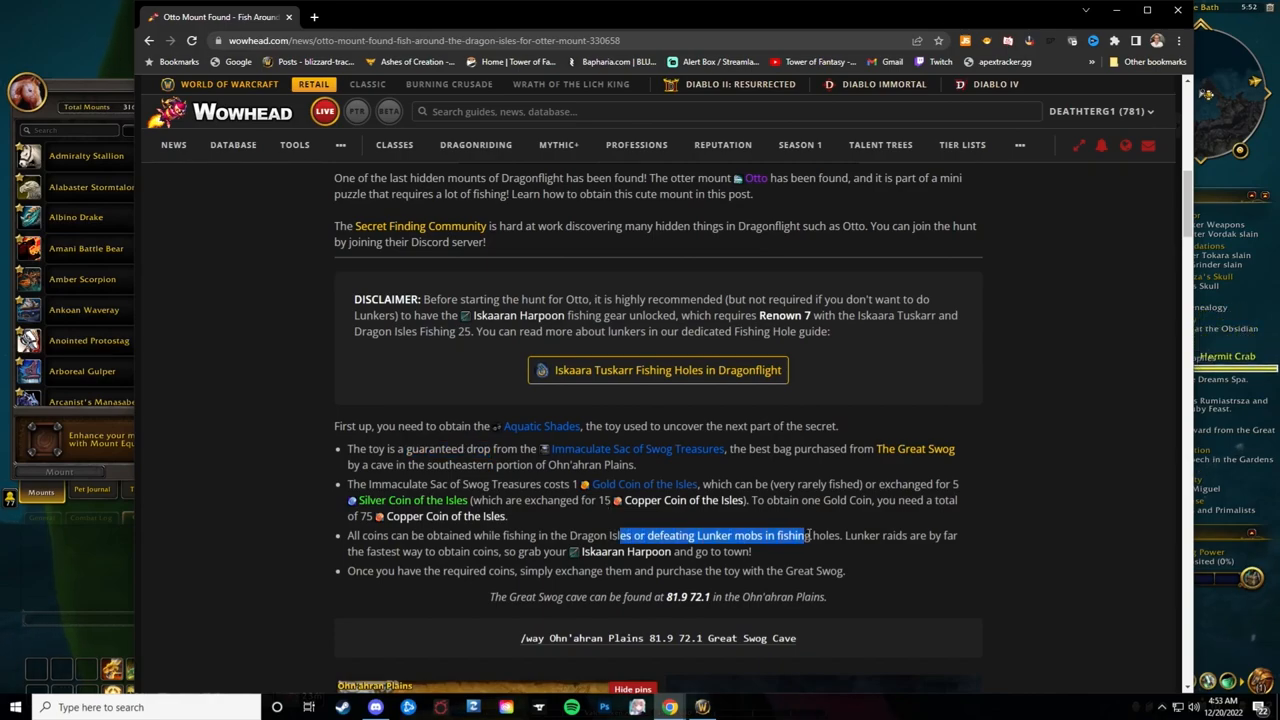
{"action": "mouse_move", "coordinate": [624, 552]}
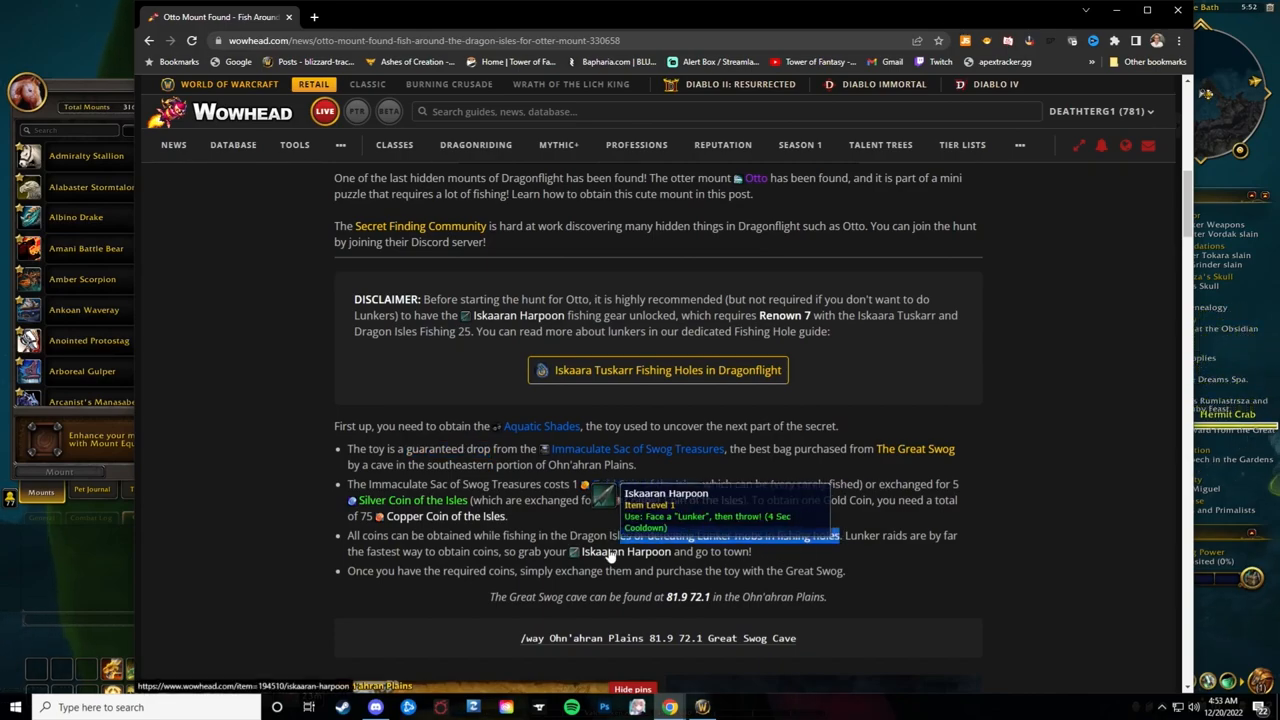
Scroll past the Great Swog cave map to the Empty Fish Barrel step and Waking Shores map
{"action": "scroll", "scroll_direction": "down", "scroll_amount": 3}
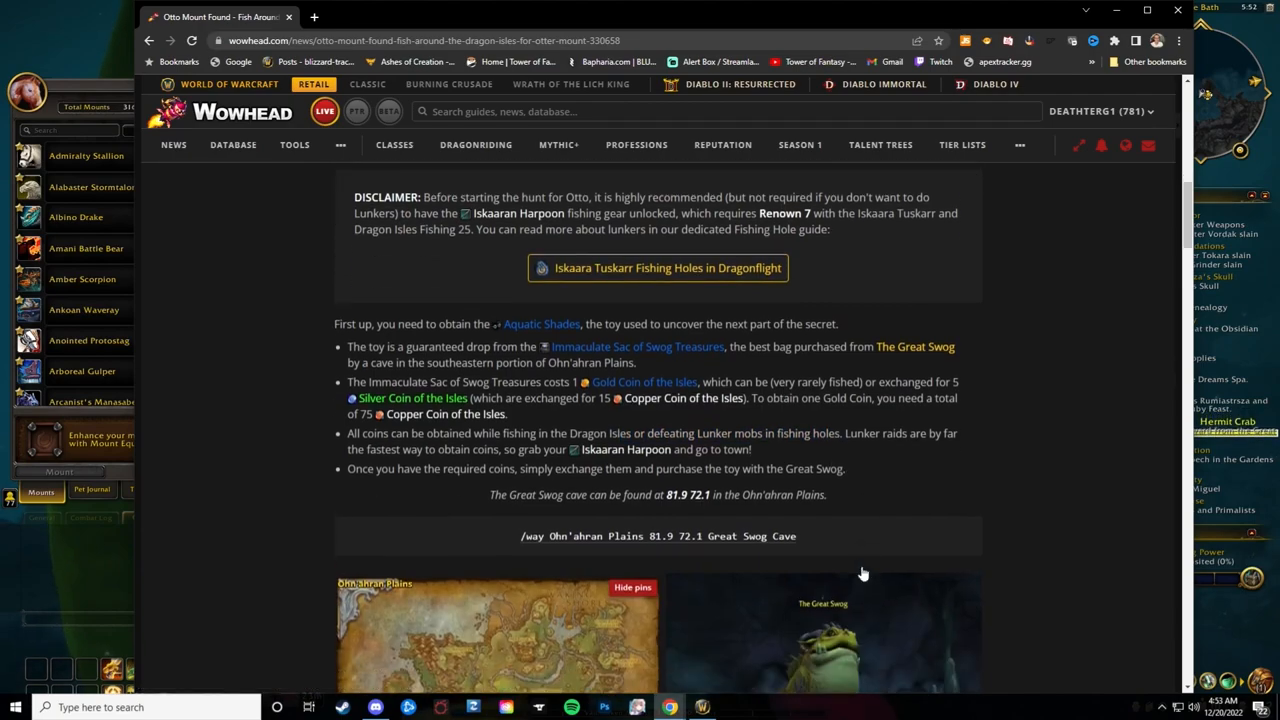
{"action": "scroll", "scroll_direction": "down", "scroll_amount": 3}
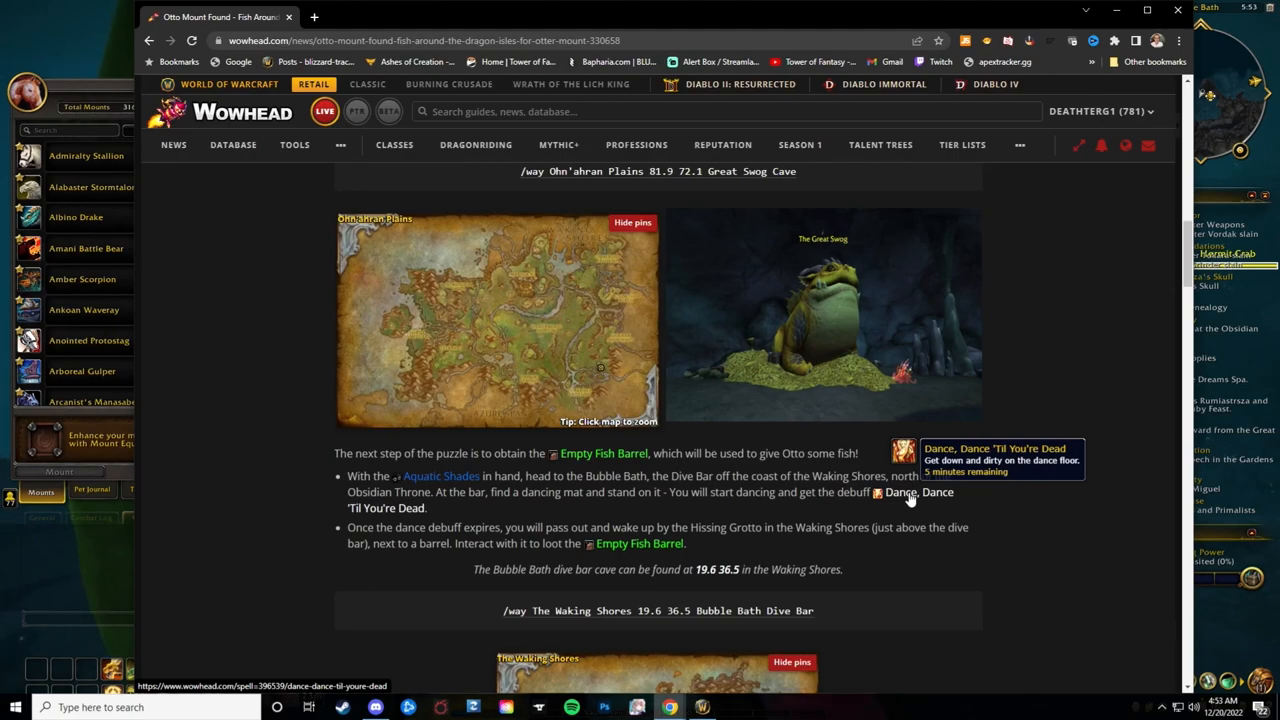
{"action": "scroll", "scroll_direction": "down", "scroll_amount": 3}
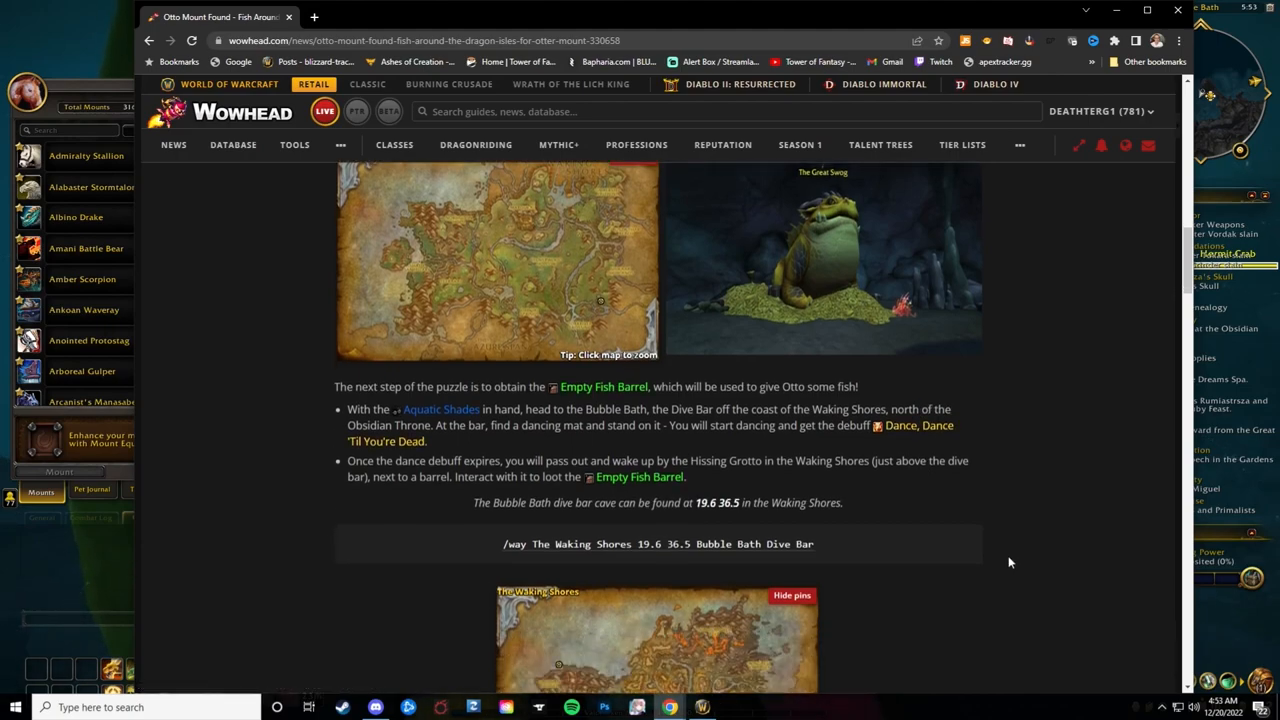
{"action": "mouse_move", "coordinate": [1044, 568]}
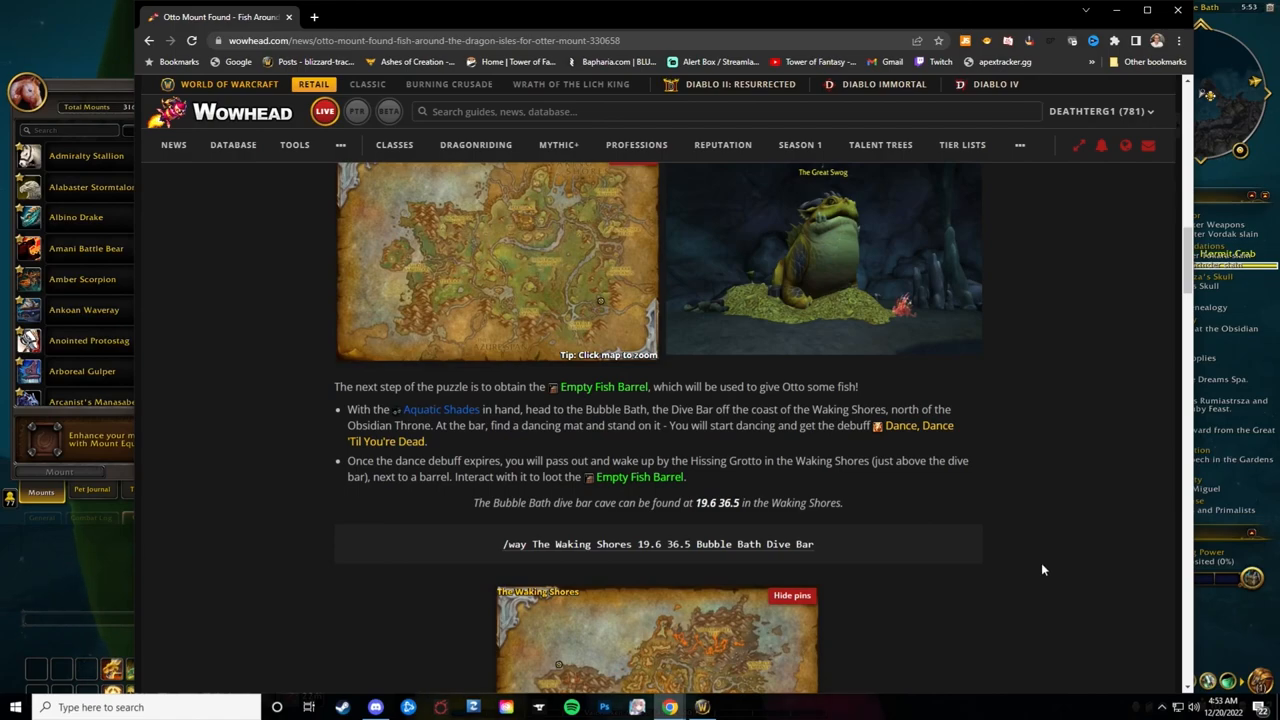
{"action": "mouse_move", "coordinate": [640, 476]}
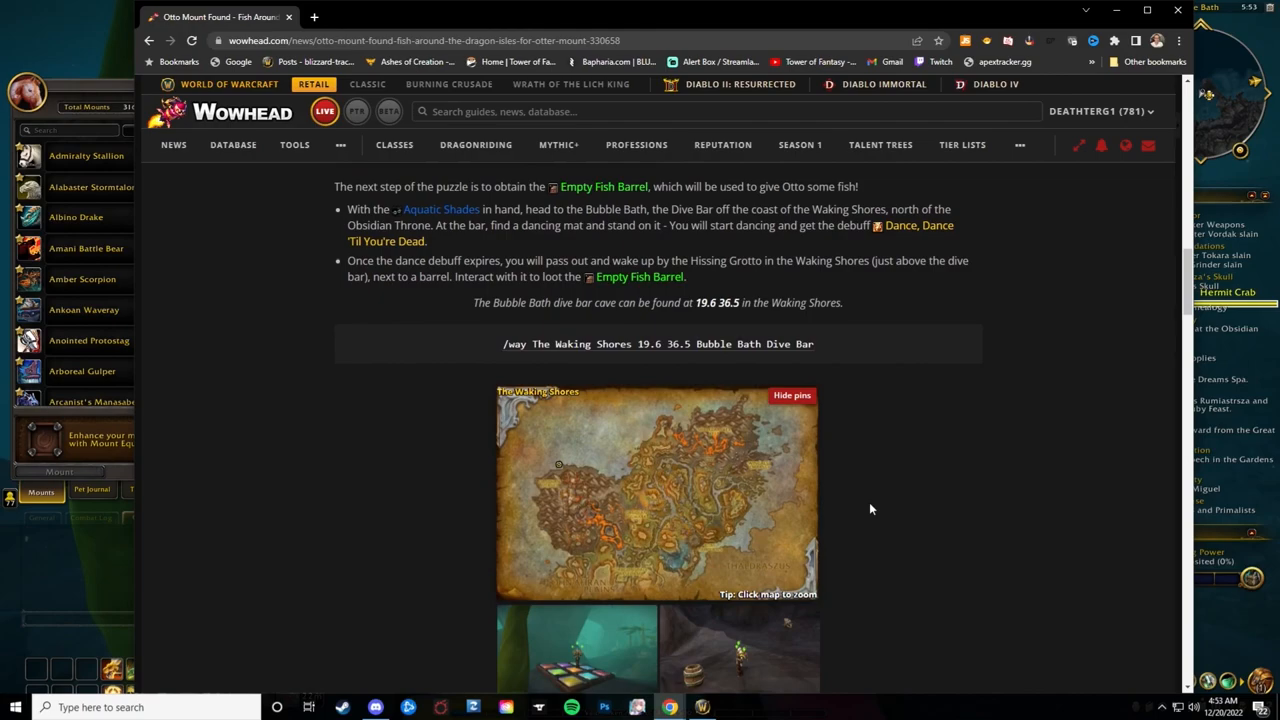
Scroll to the fish list, highlight 'the Hissing Grotto in the Waking Shores', and continue to the quick-quest closing line
{"action": "scroll", "scroll_direction": "down", "scroll_amount": 3}
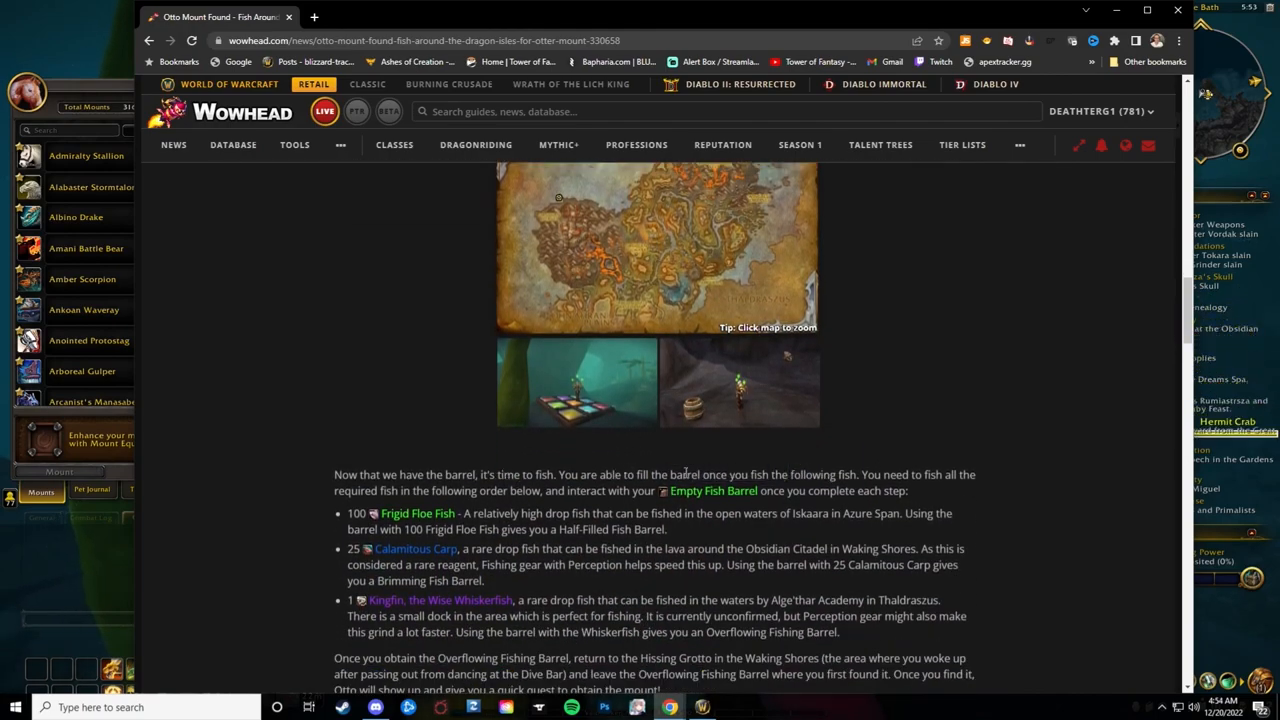
{"action": "scroll", "scroll_direction": "down", "scroll_amount": 3}
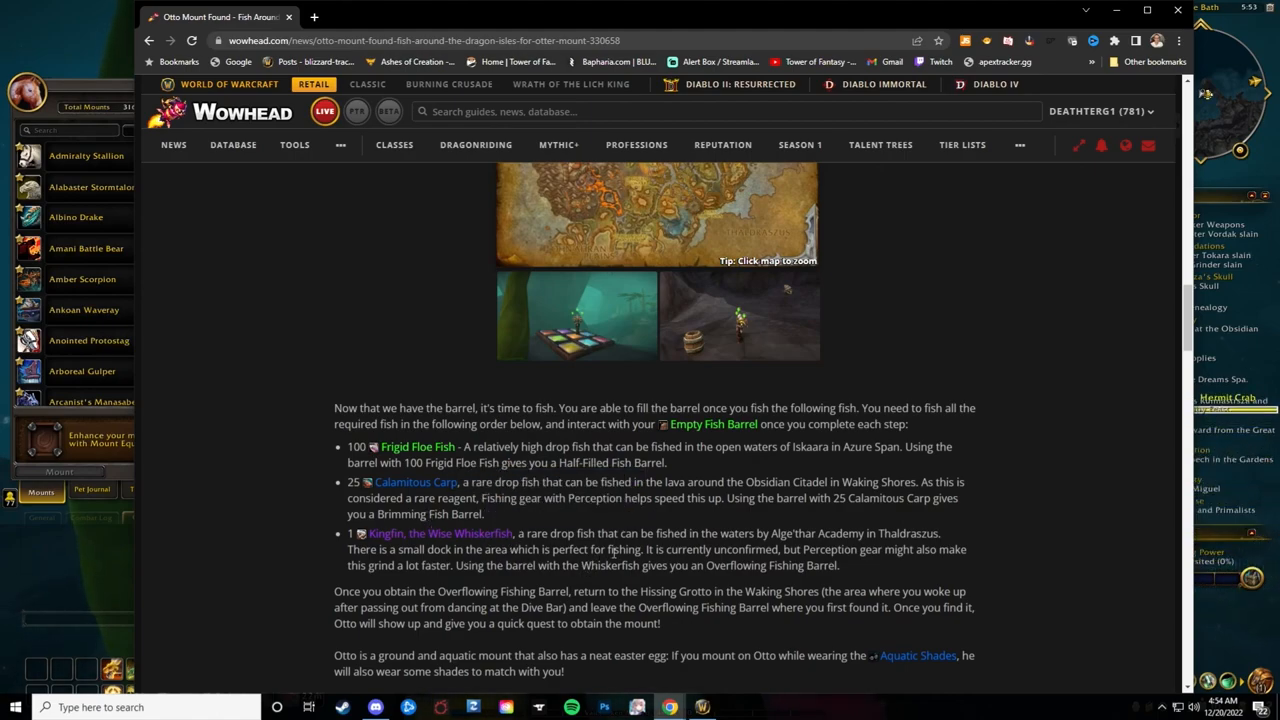
{"action": "scroll", "scroll_direction": "down", "scroll_amount": 3}
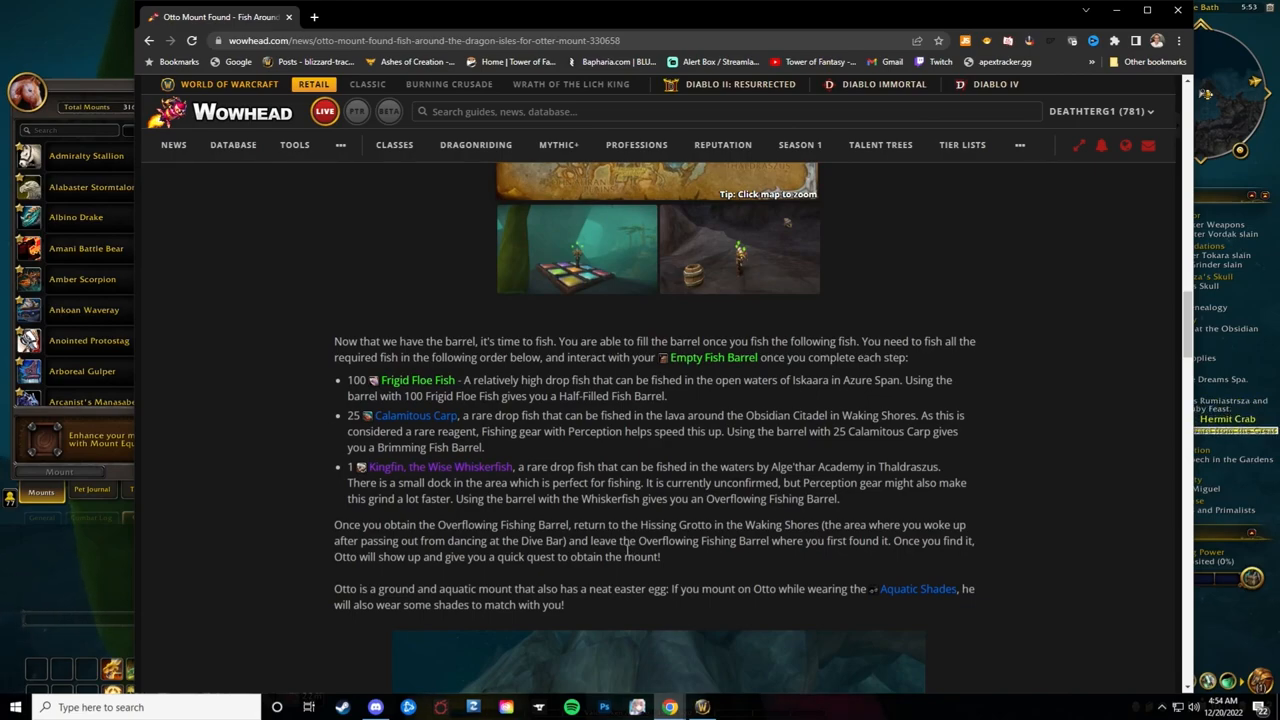
{"action": "double_click", "coordinate": [448, 524]}
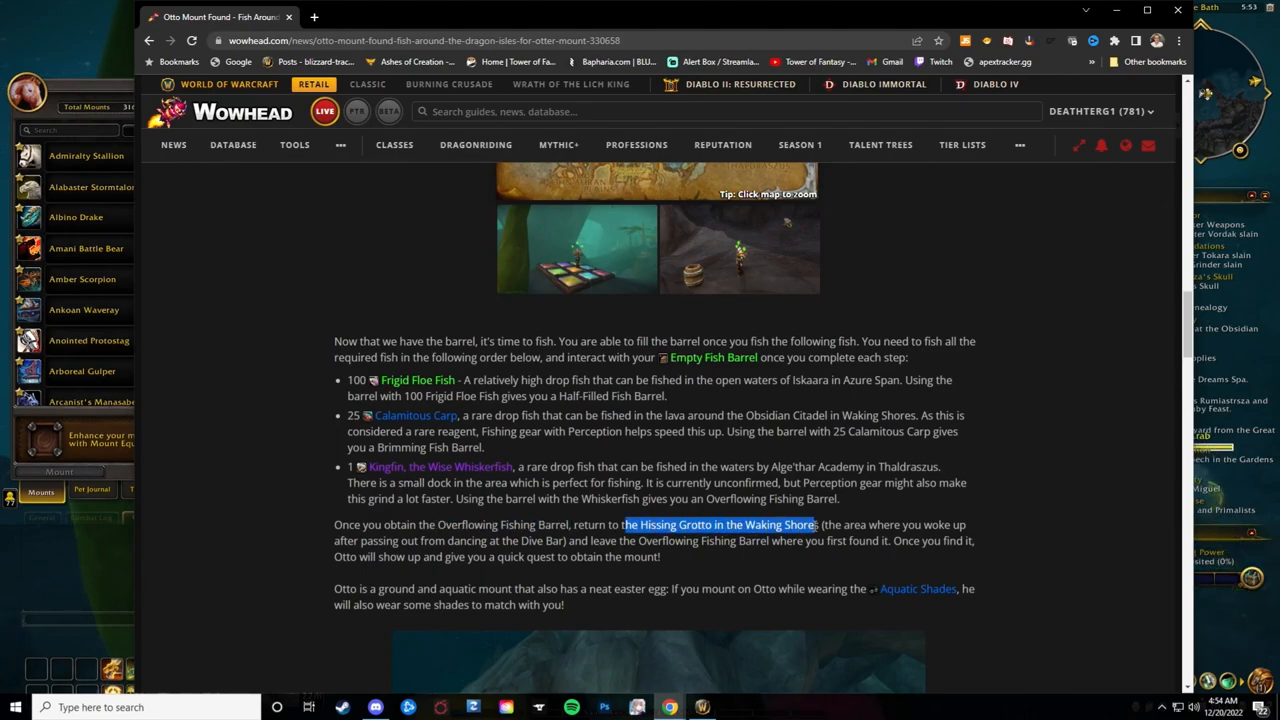
{"action": "scroll", "scroll_direction": "down", "scroll_amount": 3}
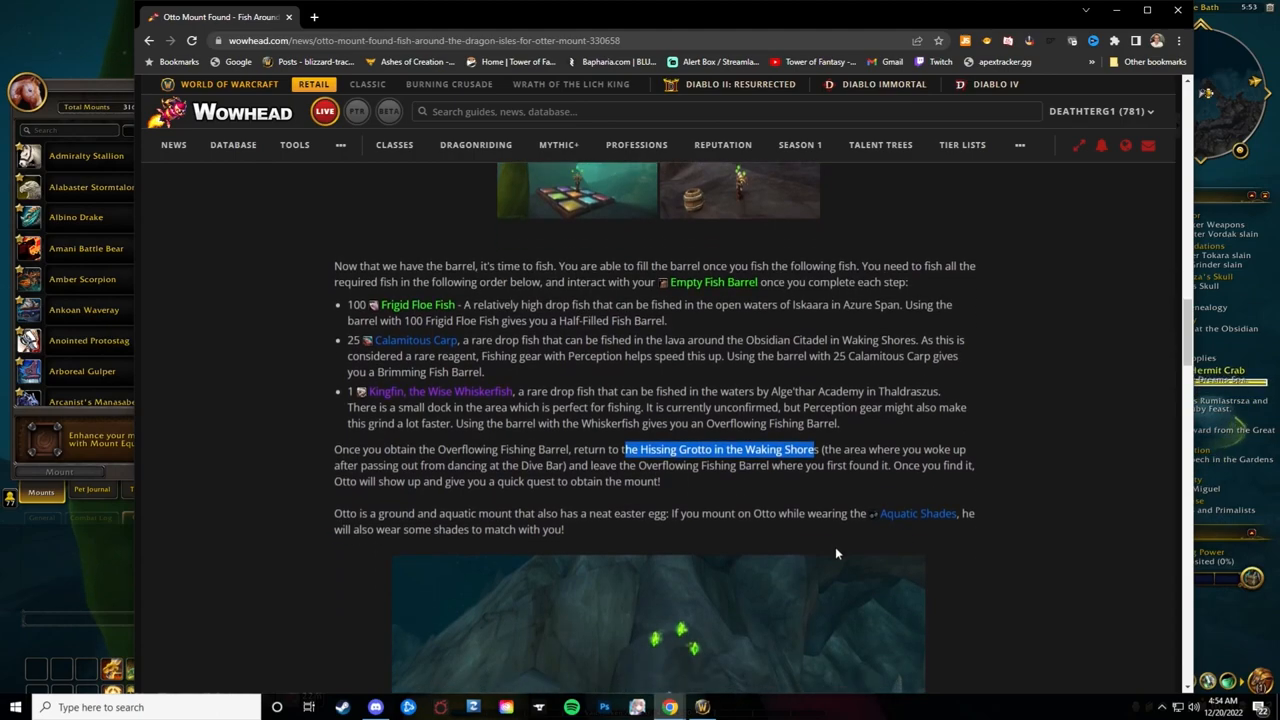
{"action": "scroll", "scroll_direction": "down", "scroll_amount": 3}
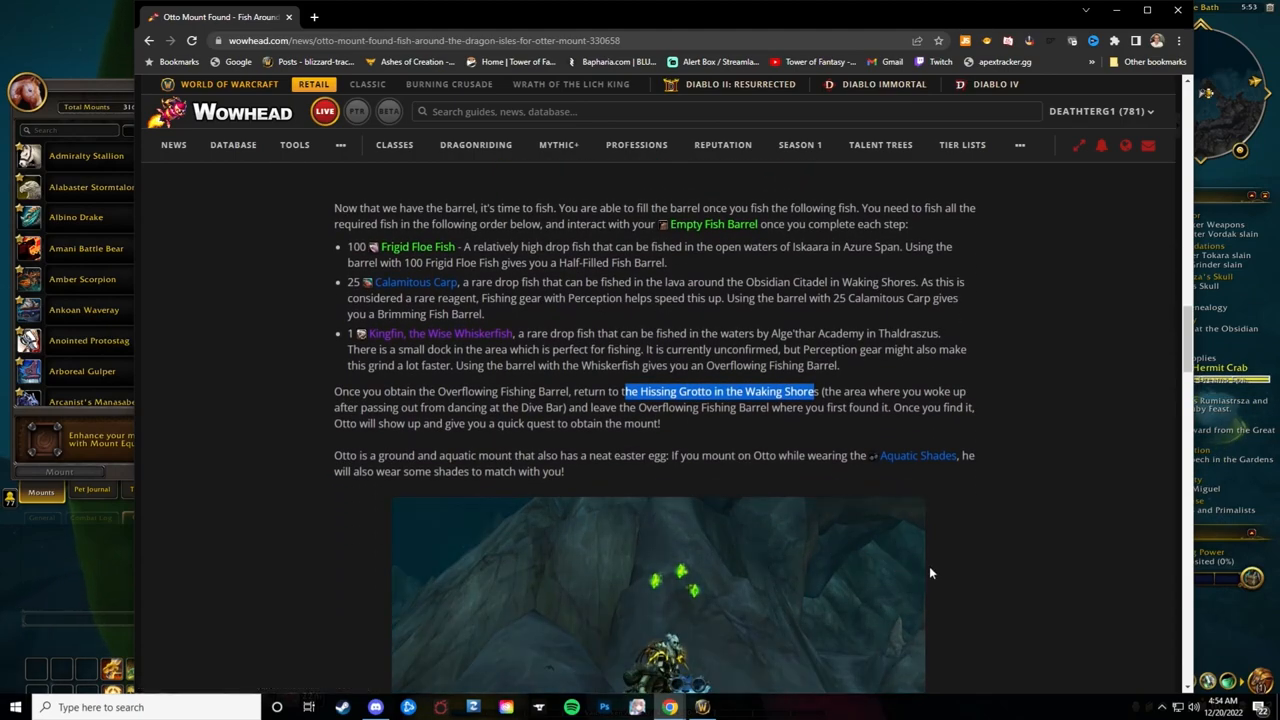
{"action": "mouse_move", "coordinate": [778, 454]}
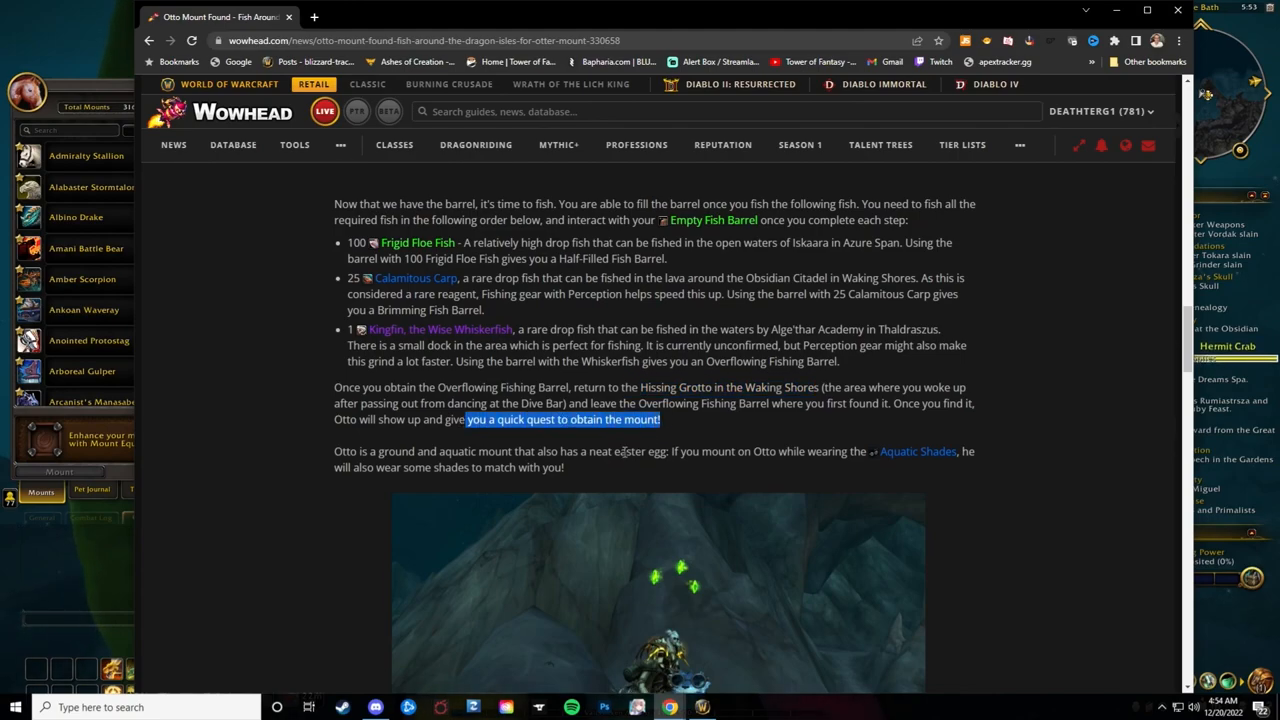
Scroll through the final Otto screenshot and share buttons, then return to the article title
{"action": "scroll", "scroll_direction": "down", "scroll_amount": 3}
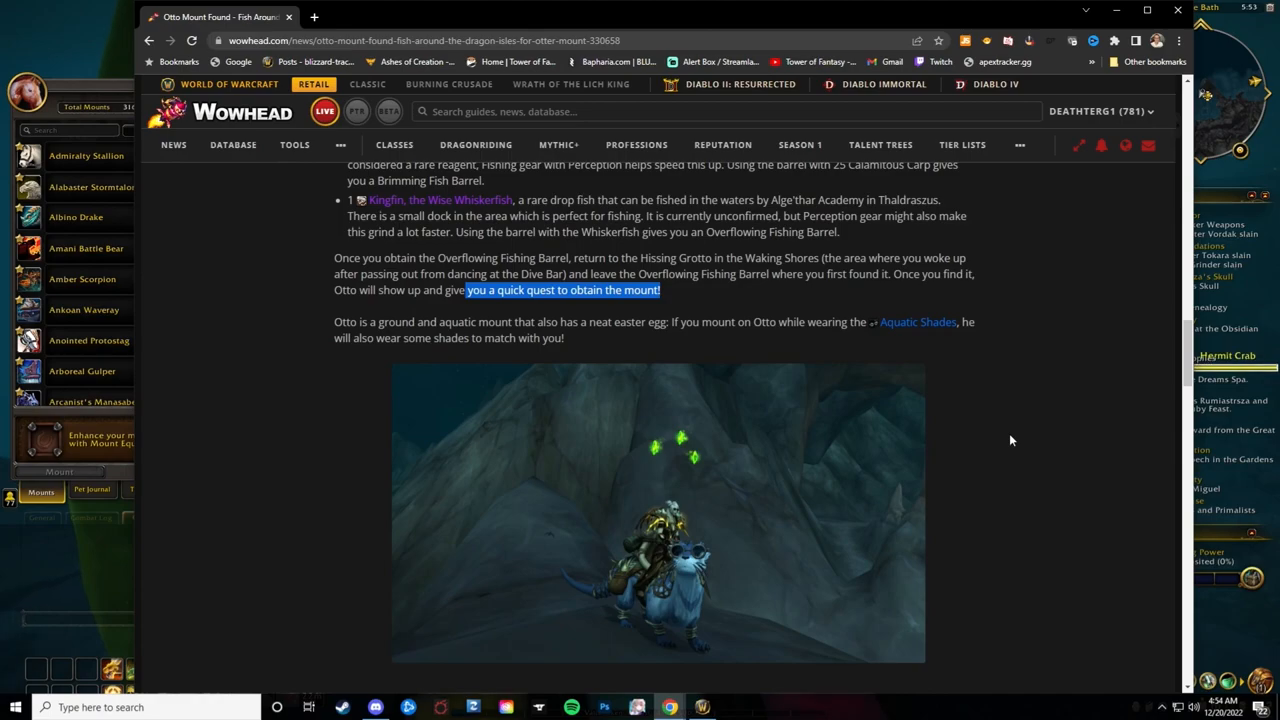
{"action": "left_click", "coordinate": [656, 512]}
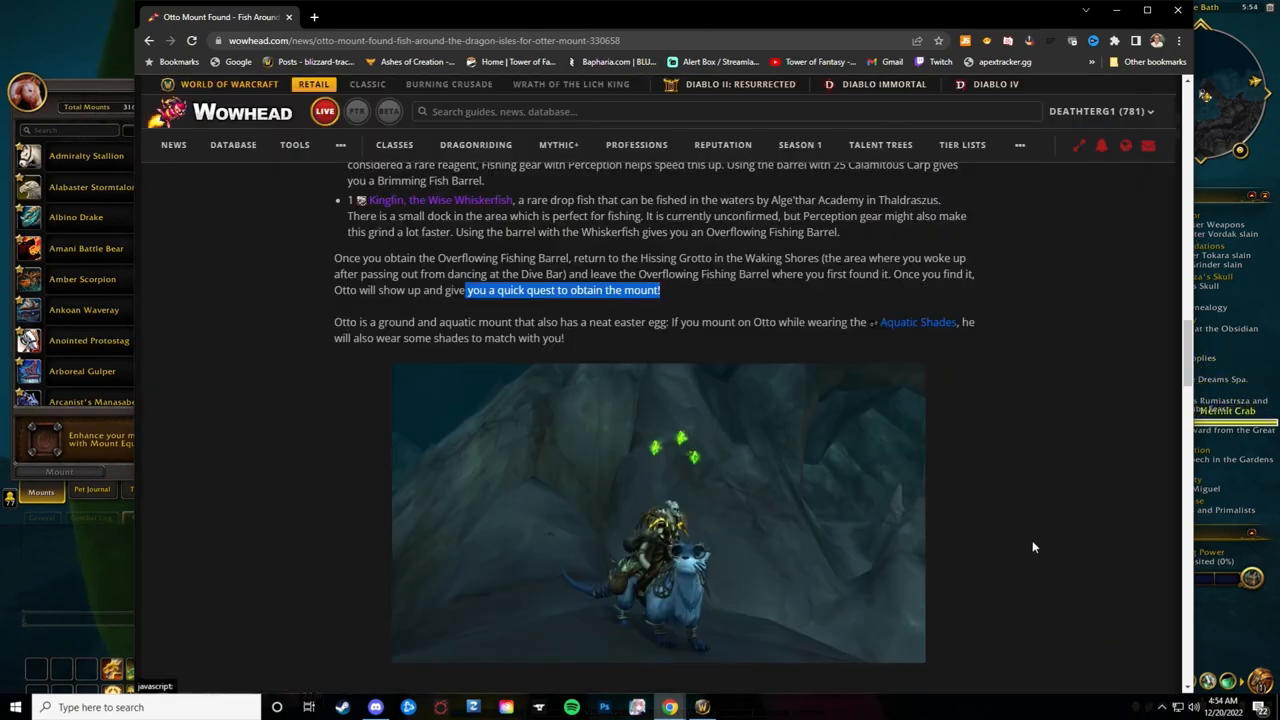
{"action": "scroll", "scroll_direction": "down", "scroll_amount": 3}
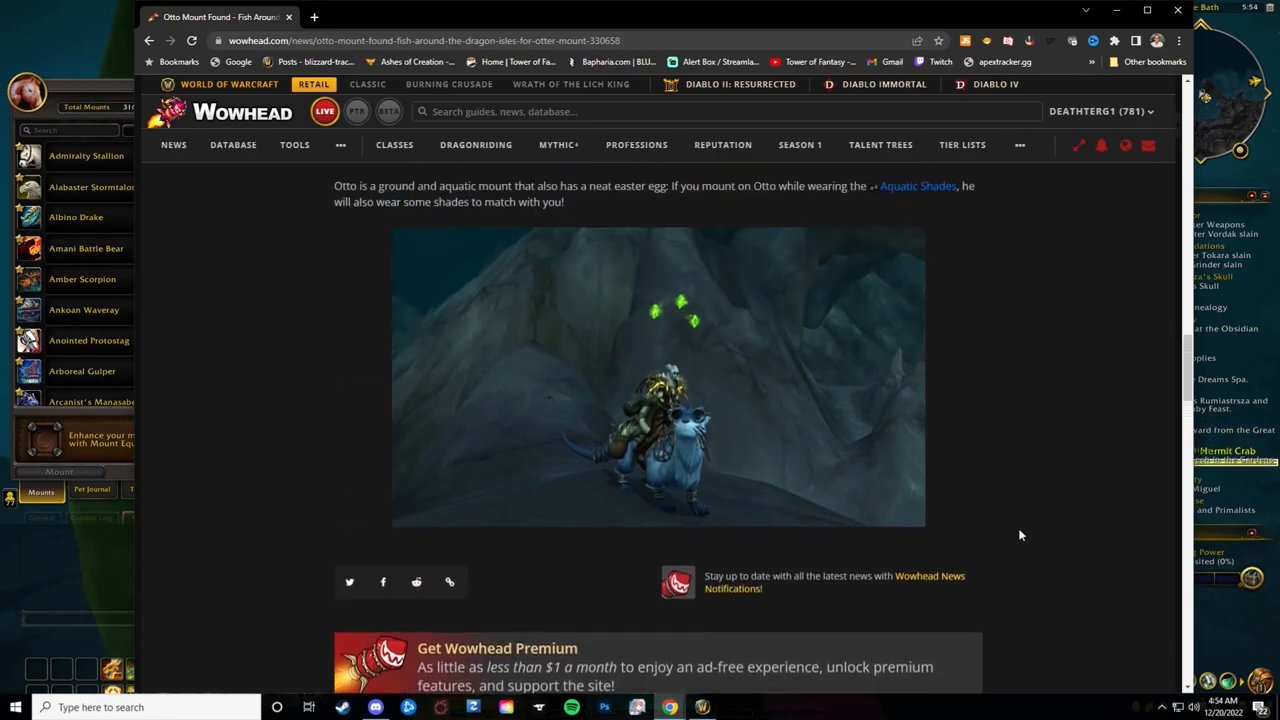
{"action": "scroll", "scroll_direction": "down", "scroll_amount": 3}
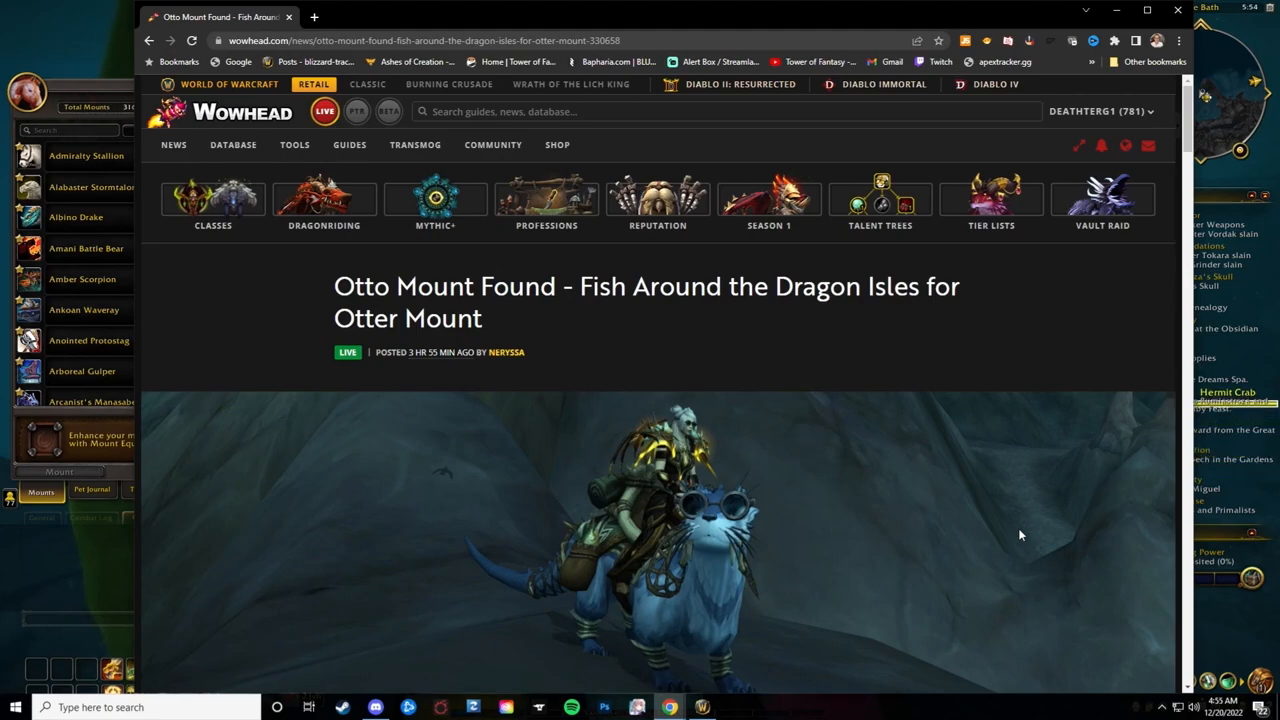
{"action": "mouse_move", "coordinate": [962, 512]}
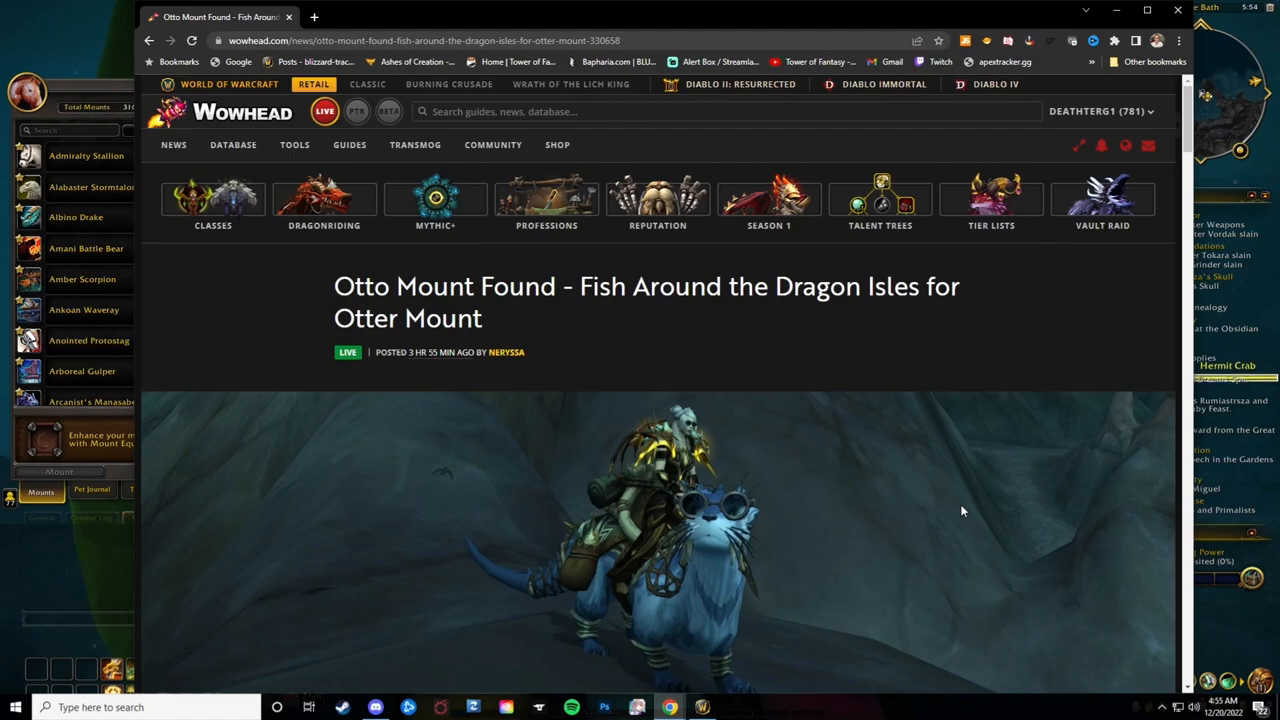
Scroll down to the introduction and the Iskaara Harpoon / Renown 7 disclaimer box
{"action": "scroll", "scroll_direction": "down", "scroll_amount": 3}
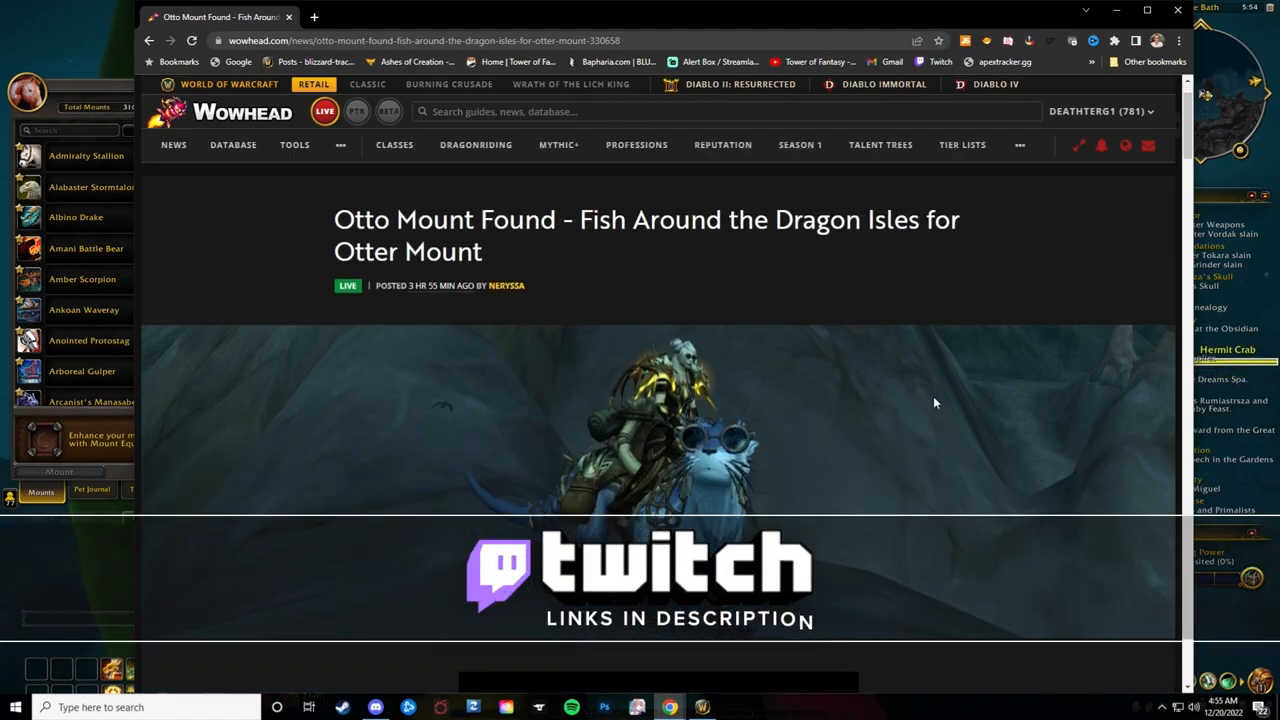
{"action": "scroll", "scroll_direction": "down", "scroll_amount": 3}
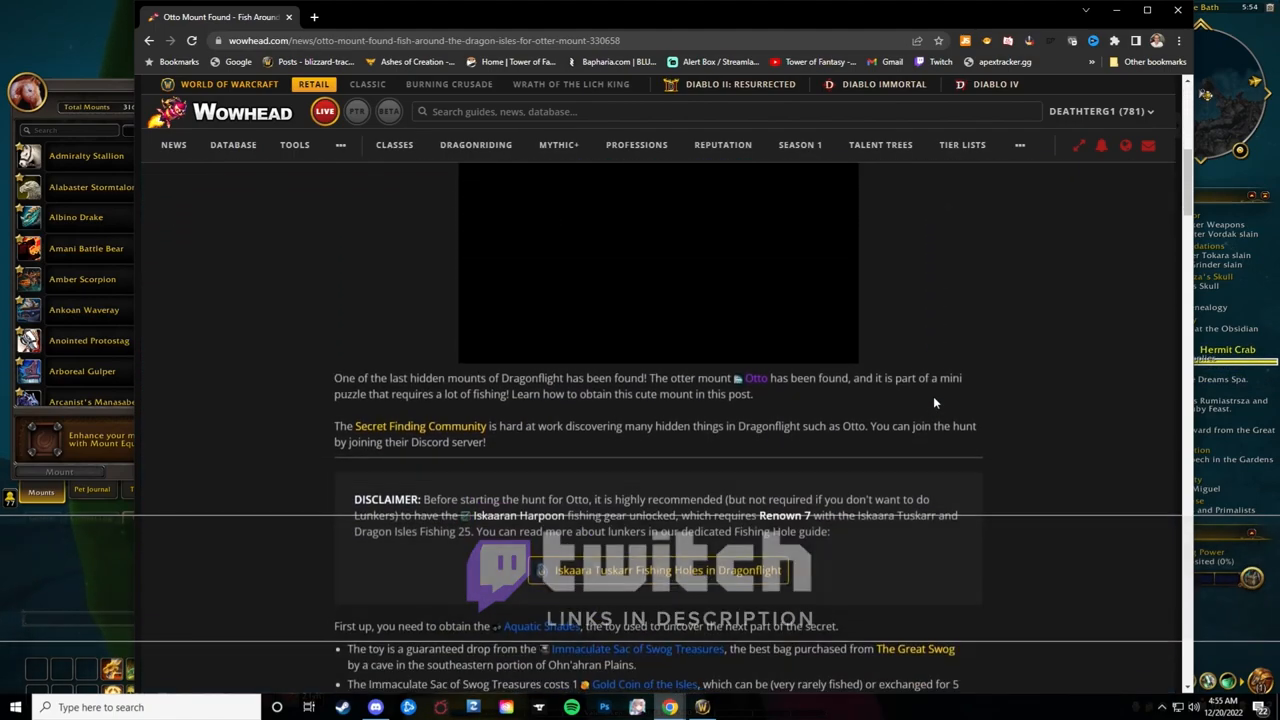